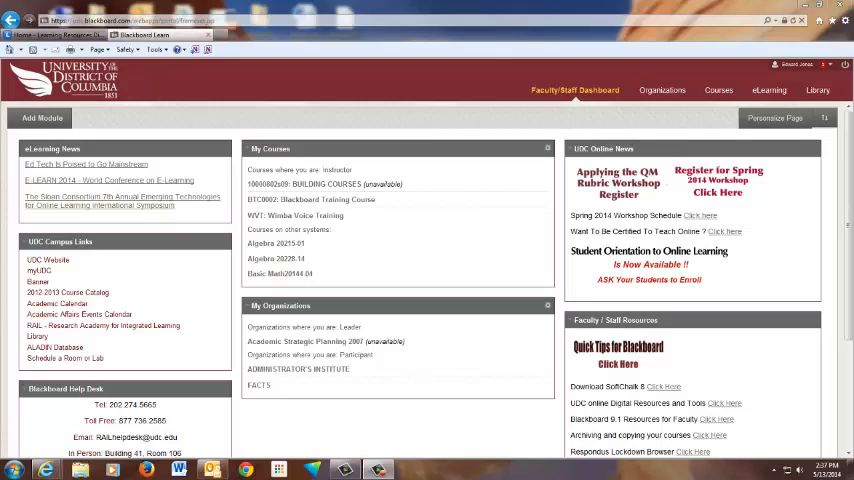
mouse_move(849, 428)
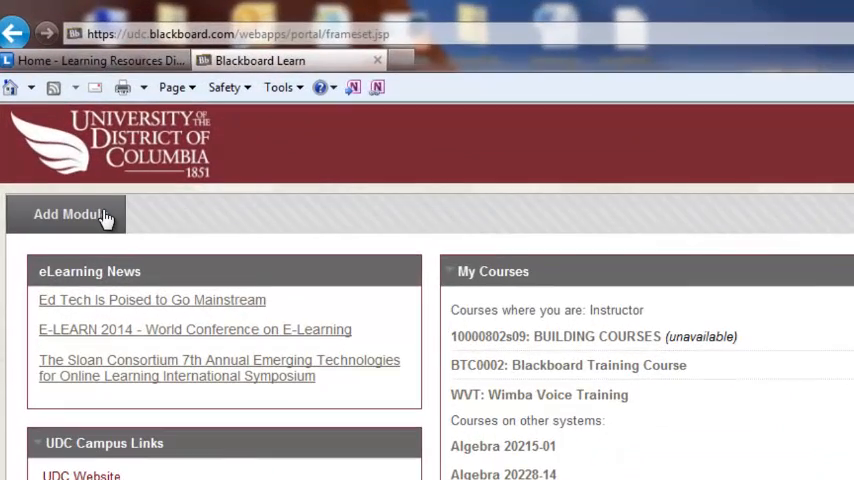
Open the Add Module catalogue and scroll through the available dashboard modules
scroll("down", 3)
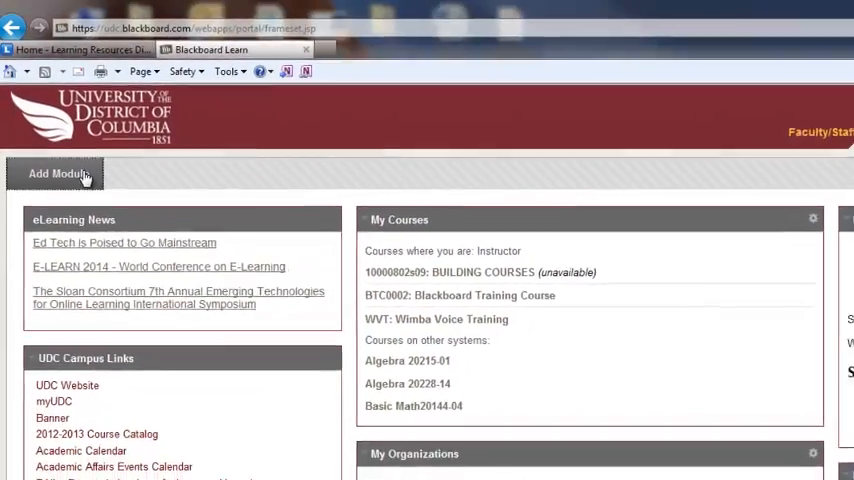
left_click(60, 173)
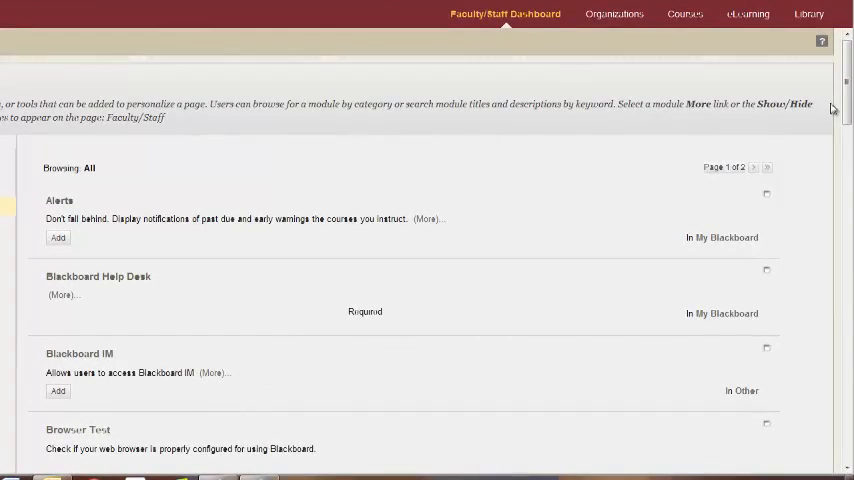
scroll("down", 3)
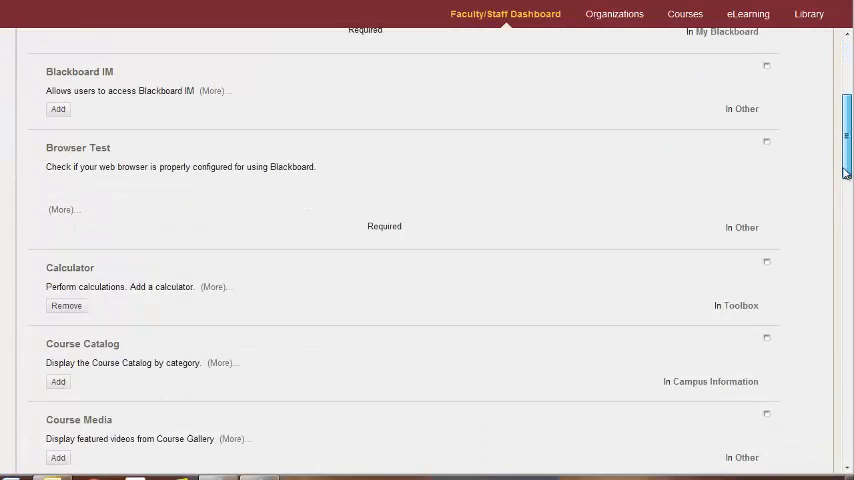
scroll("down", 3)
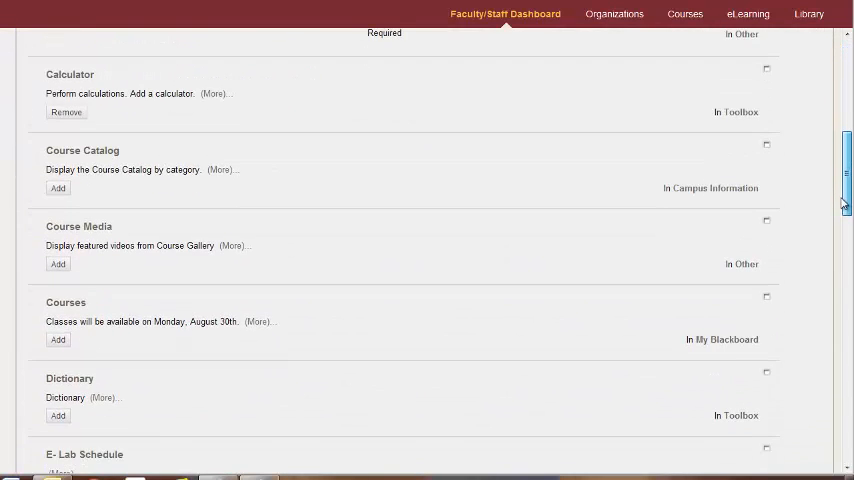
scroll("down", 3)
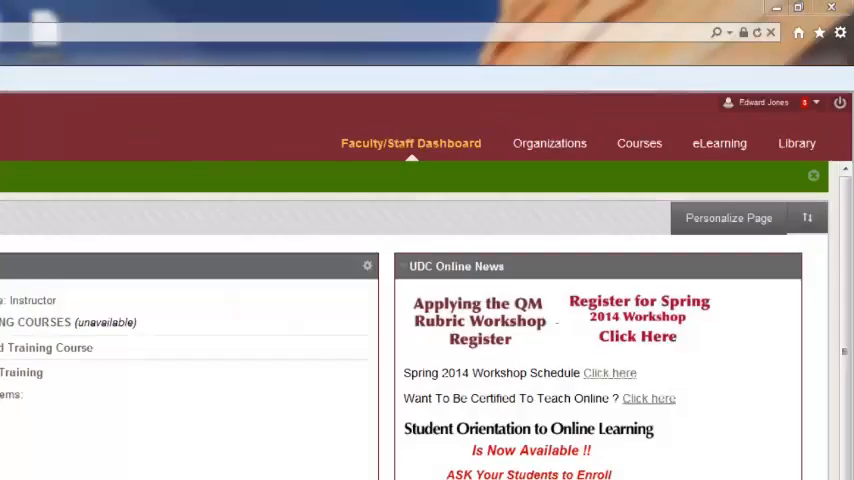
scroll("down", 3)
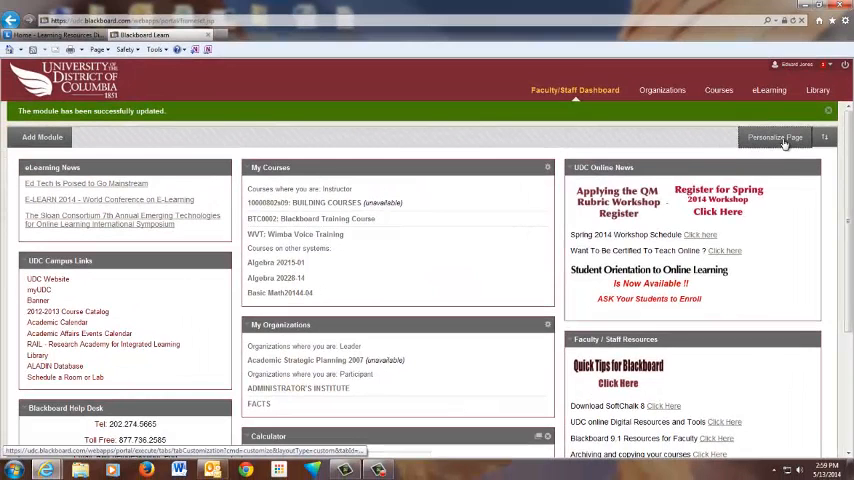
left_click(774, 137)
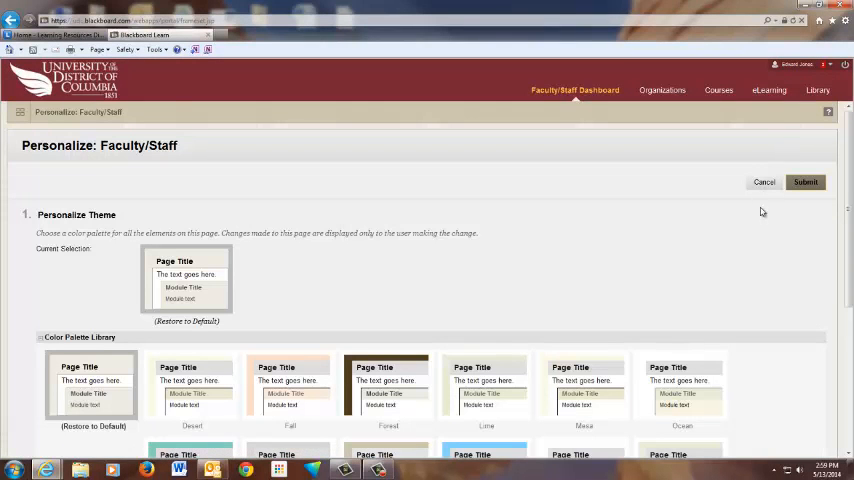
scroll("down", 3)
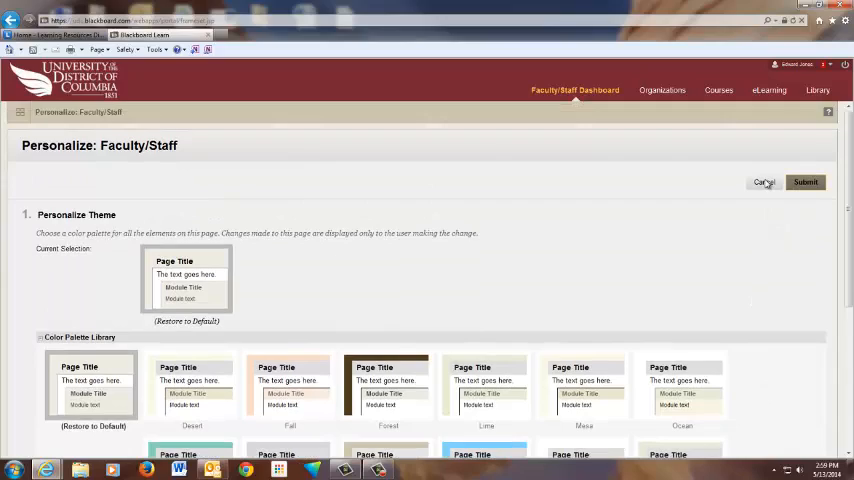
left_click(805, 182)
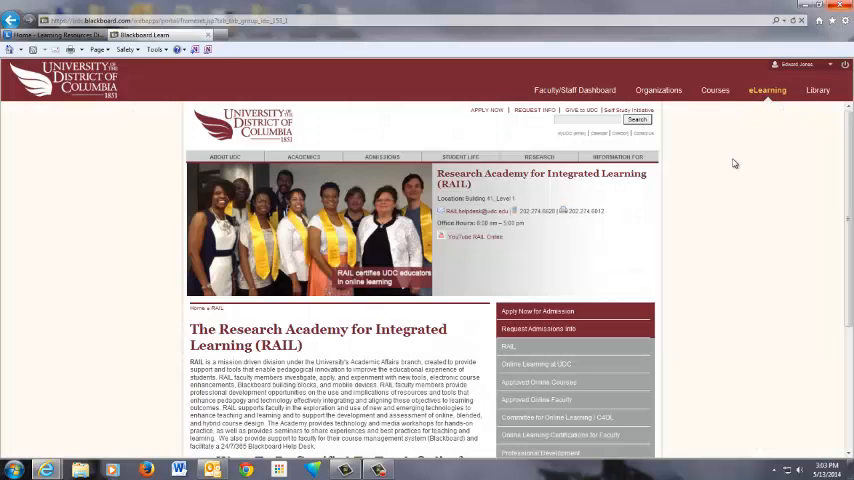
Scroll through the RAIL page's resources and help desk contacts
scroll("down", 3)
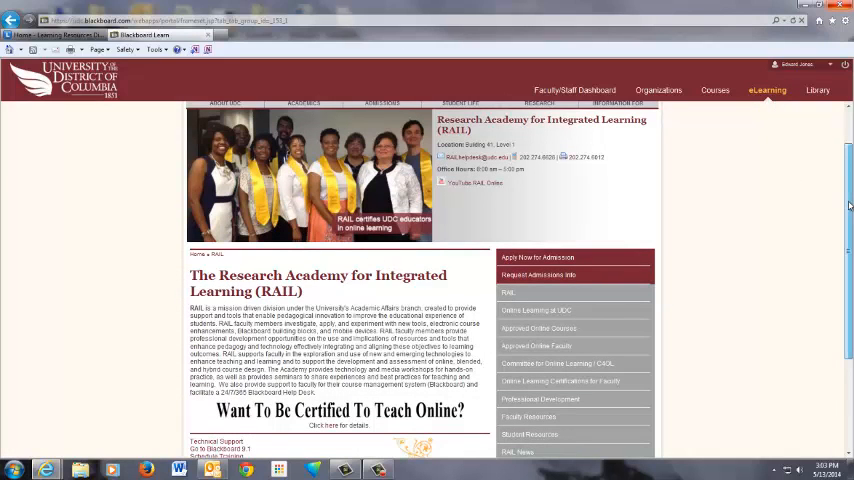
scroll("down", 3)
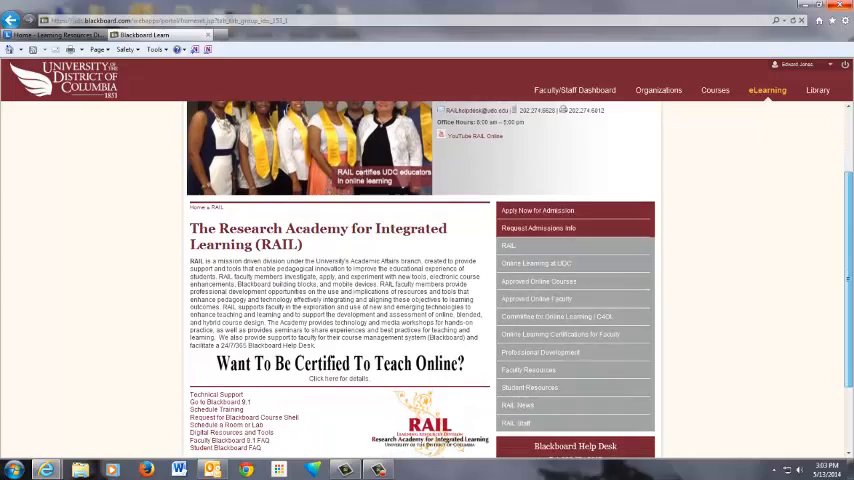
scroll("down", 3)
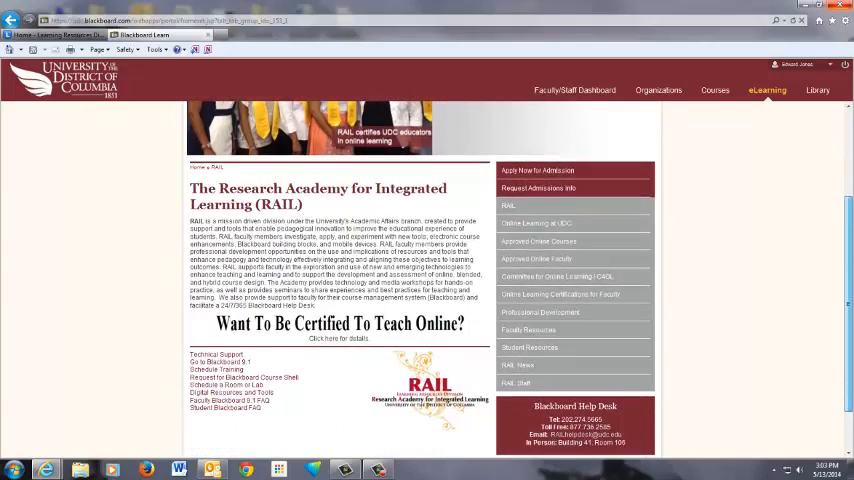
scroll("down", 3)
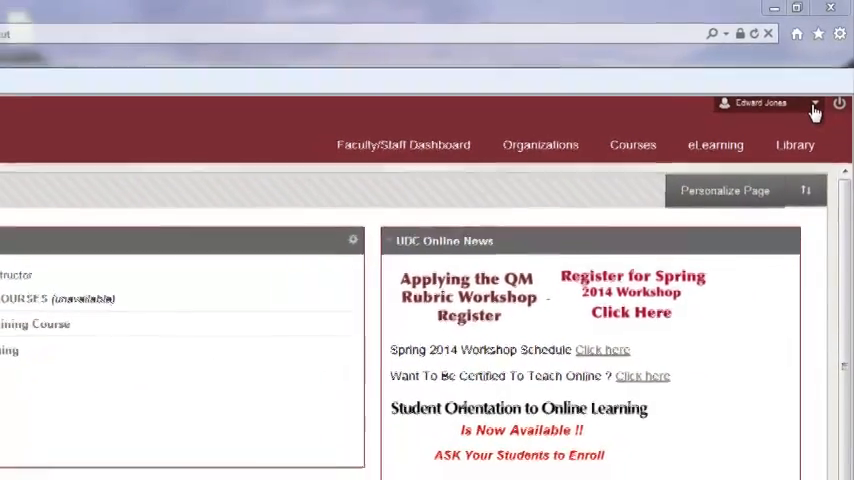
left_click(814, 107)
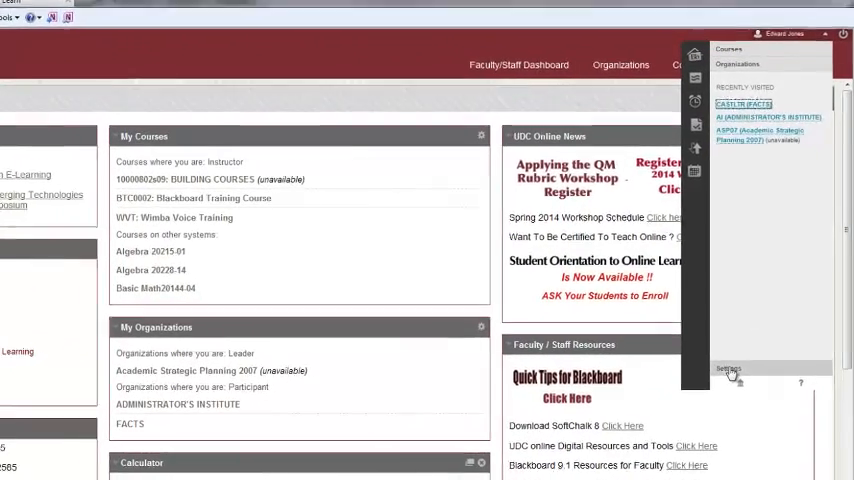
left_click(727, 373)
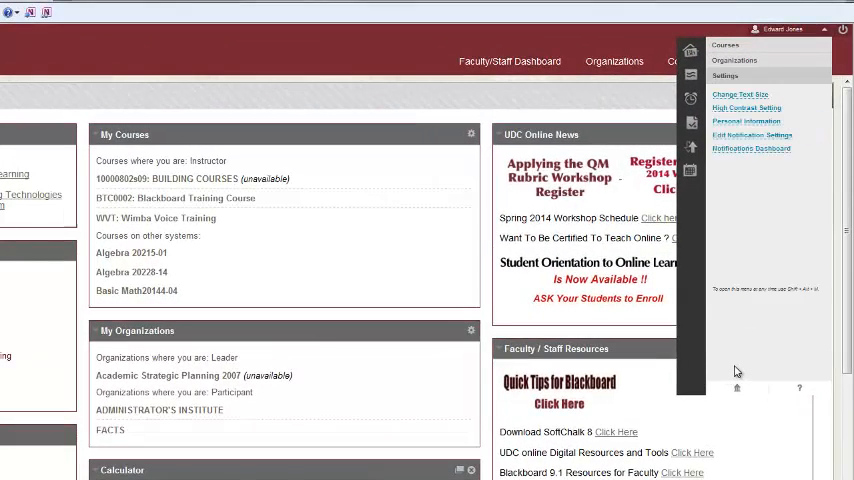
mouse_move(734, 60)
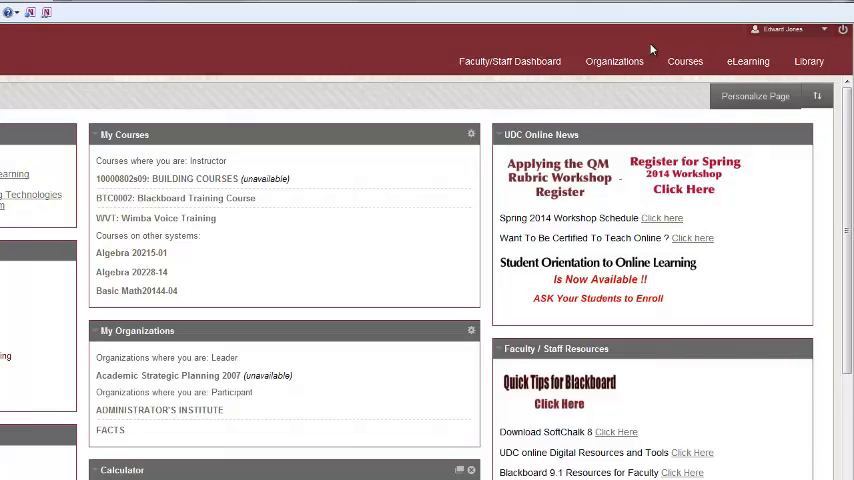
left_click(684, 61)
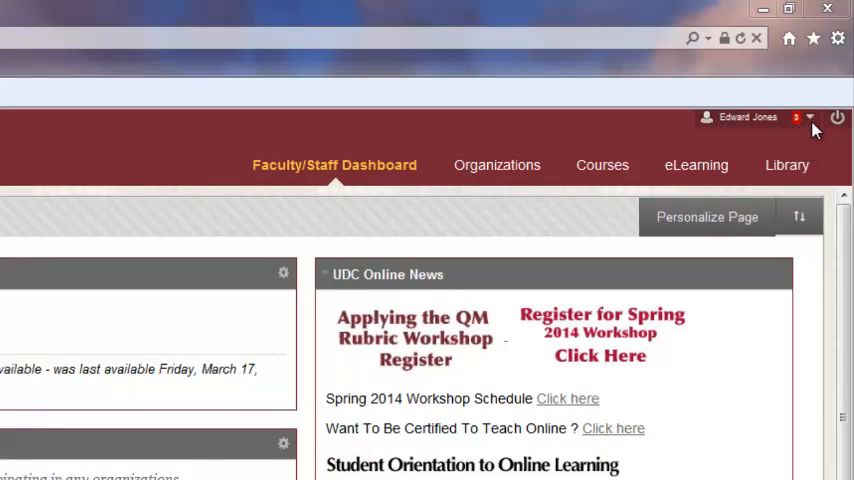
Reopen the global navigation menu listing recently visited courses like Blackboard Training Course
left_click(808, 118)
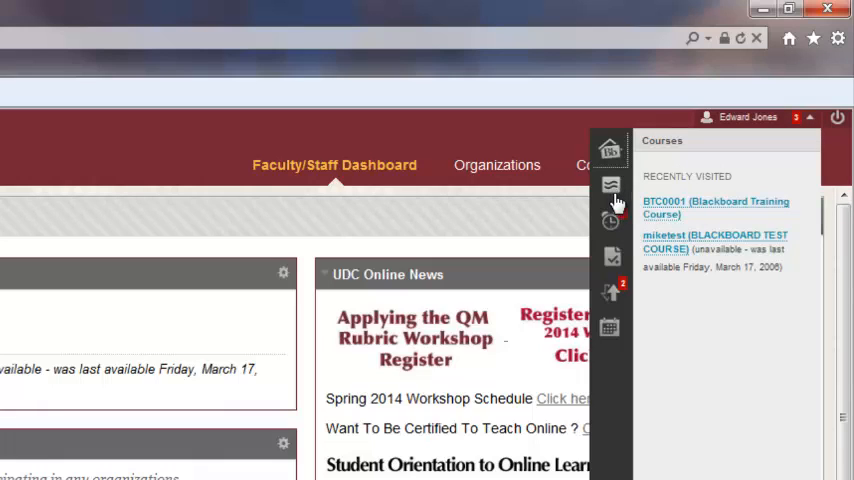
mouse_move(610, 222)
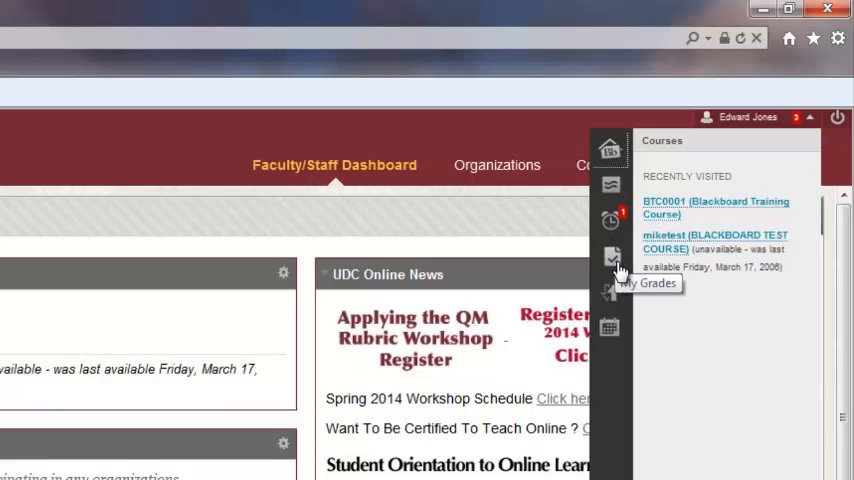
mouse_move(610, 293)
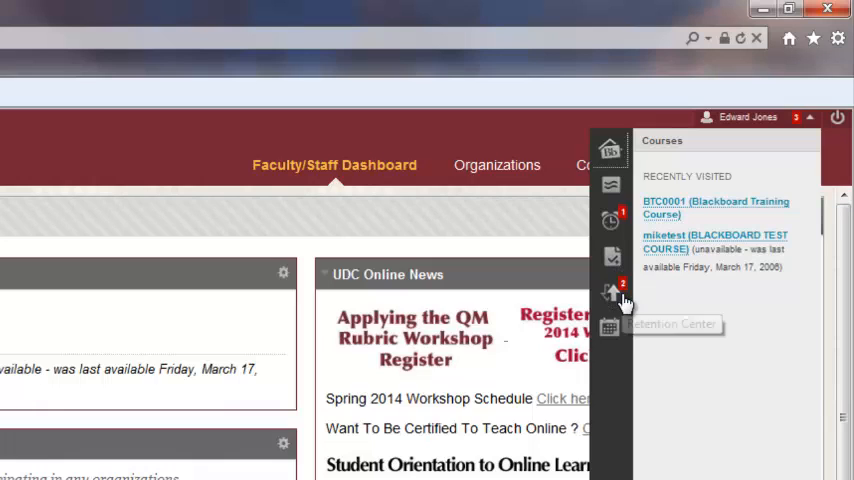
mouse_move(610, 293)
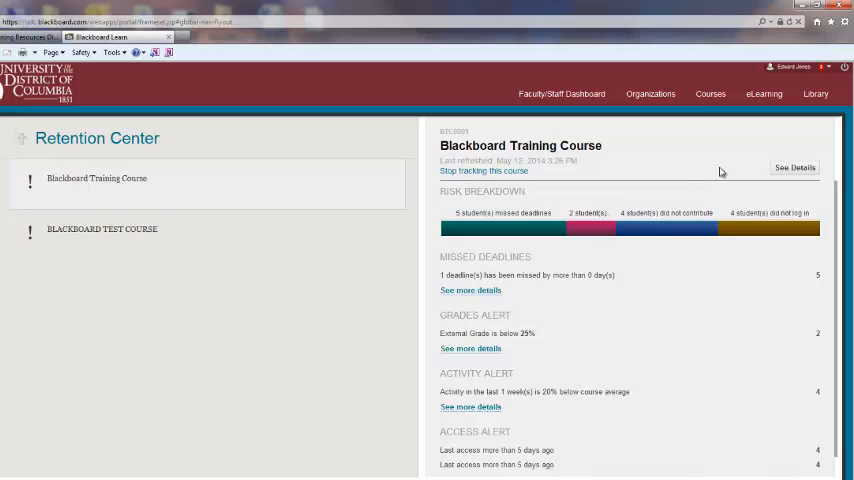
mouse_move(714, 168)
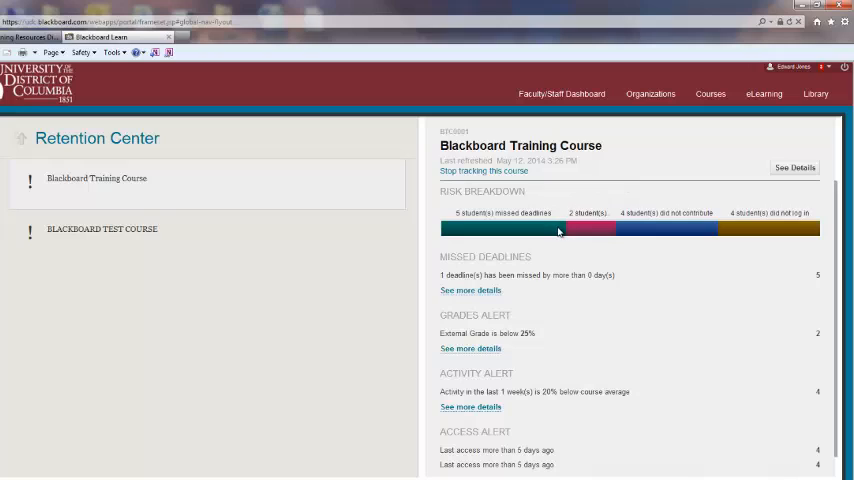
mouse_move(569, 240)
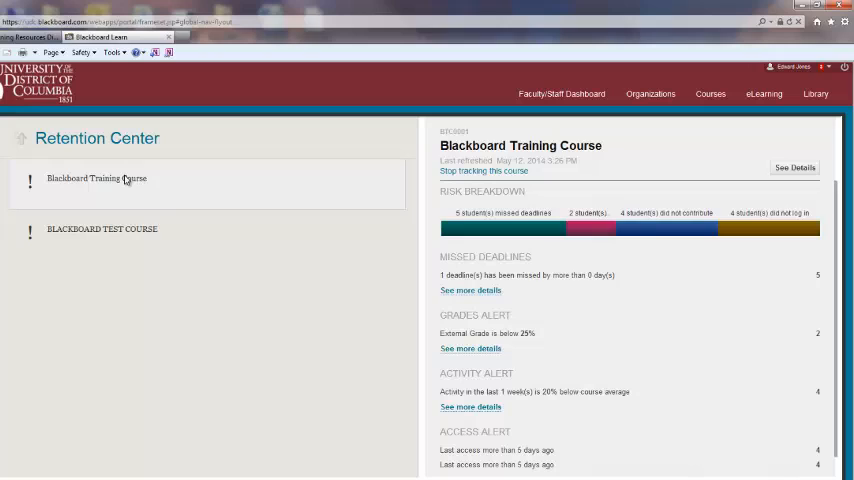
mouse_move(126, 183)
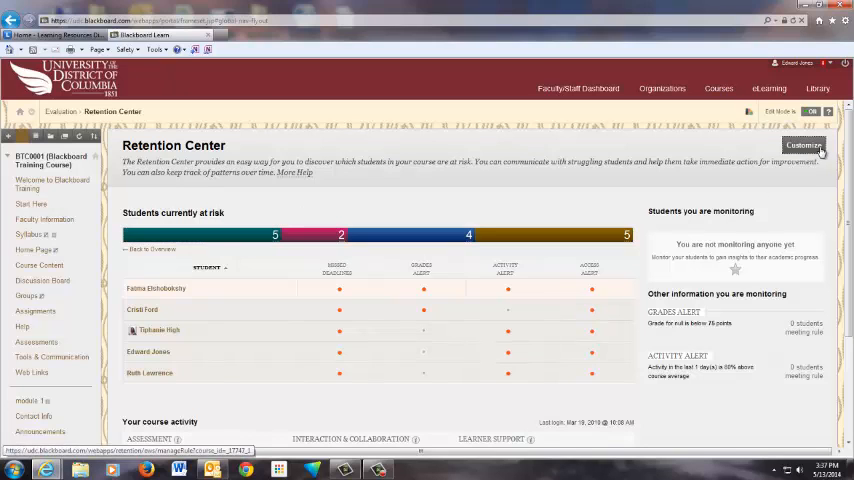
left_click(803, 145)
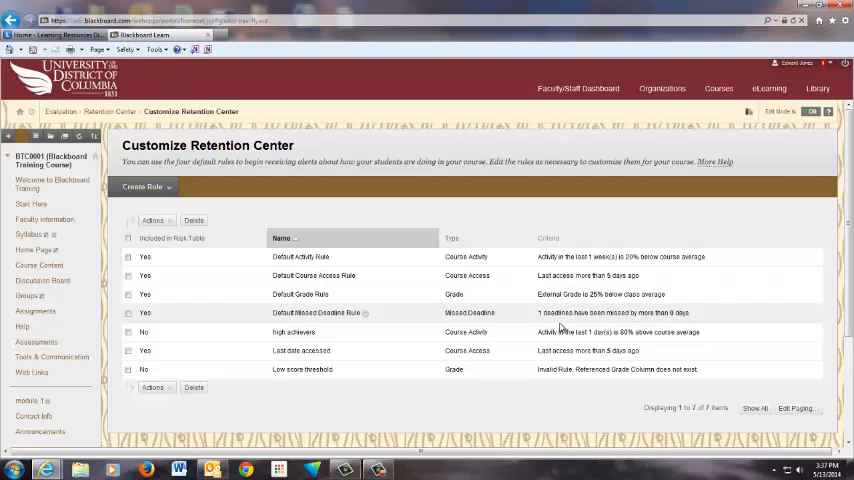
left_click(101, 111)
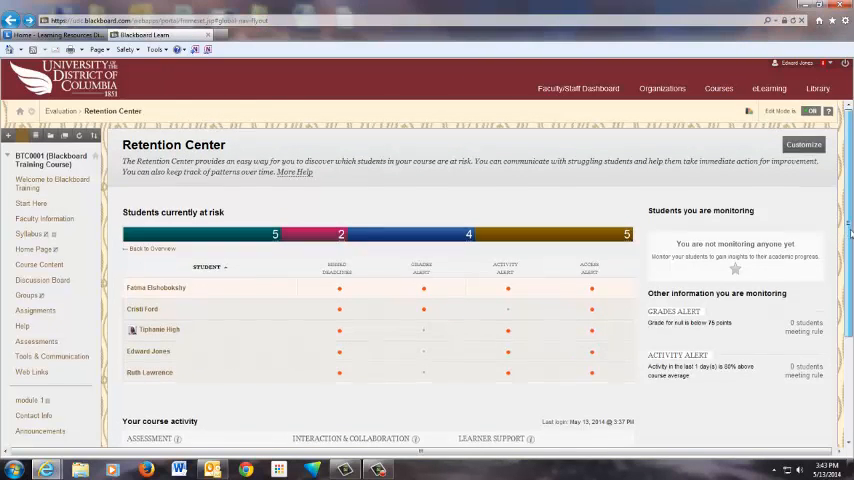
scroll("down", 3)
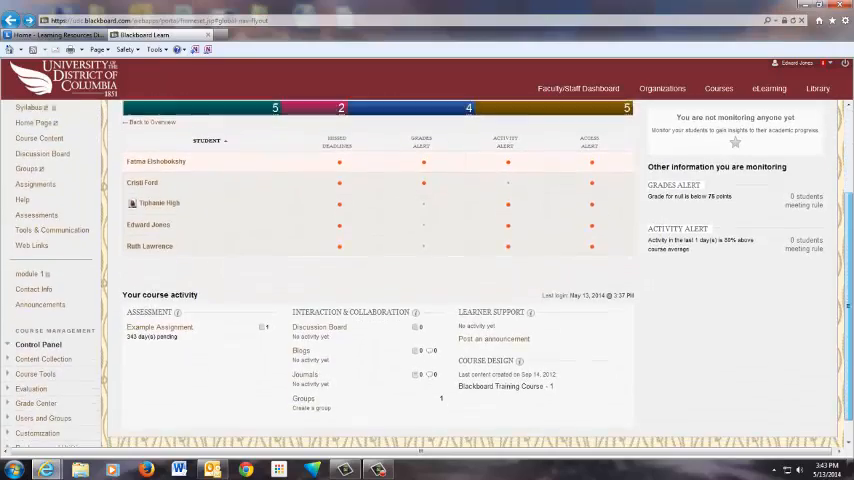
scroll("down", 3)
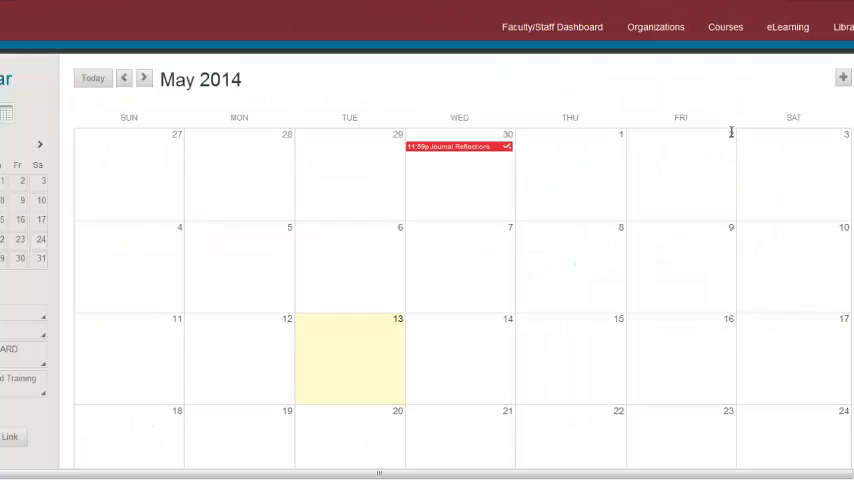
mouse_move(731, 132)
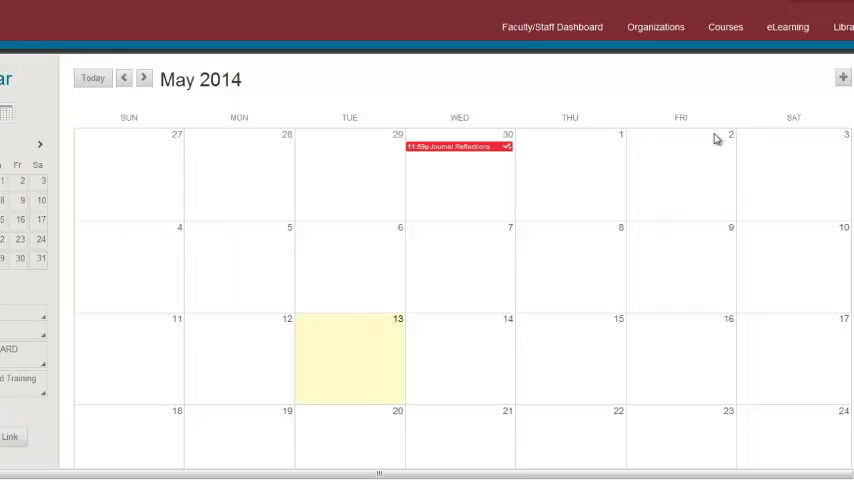
mouse_move(47, 330)
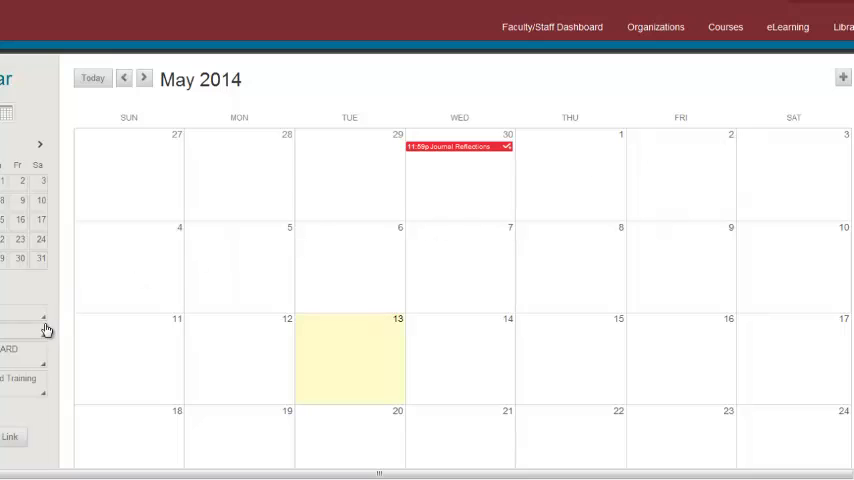
Choose a new colour for a calendar and start a new personal calendar event
left_click(45, 328)
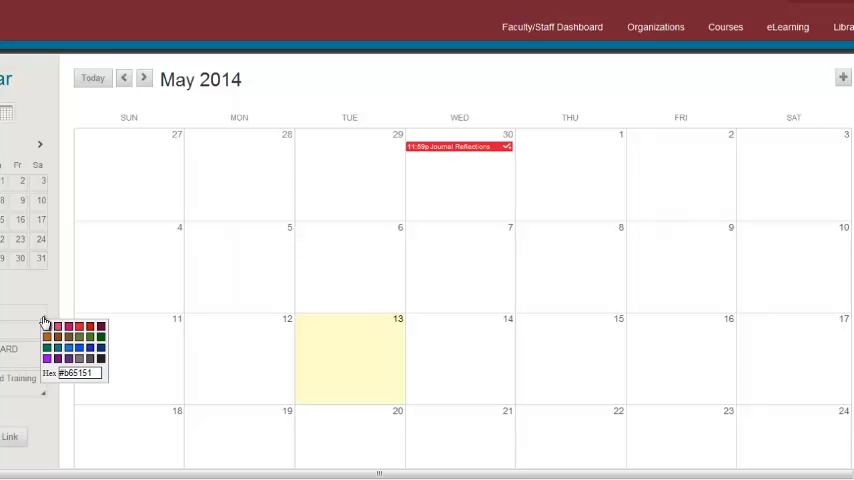
left_click(44, 322)
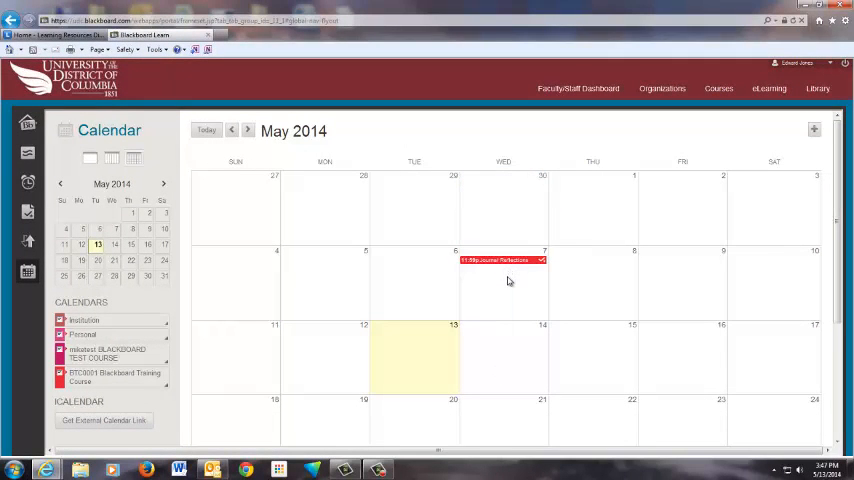
mouse_move(509, 283)
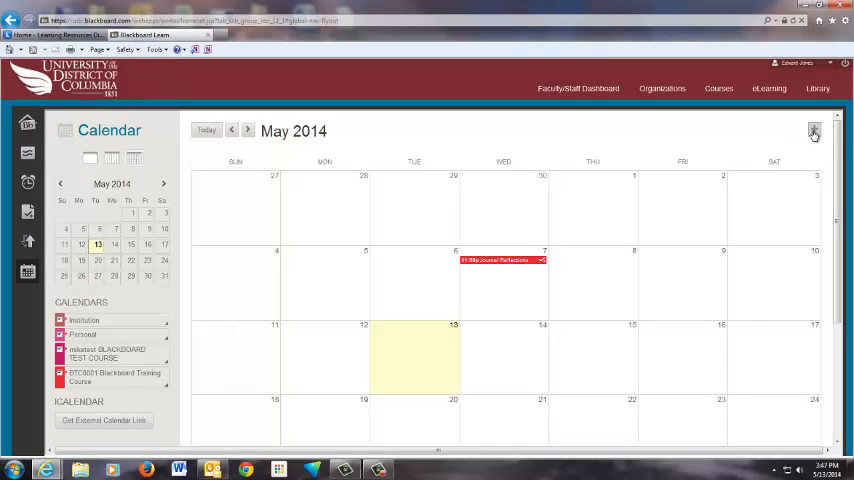
mouse_move(813, 131)
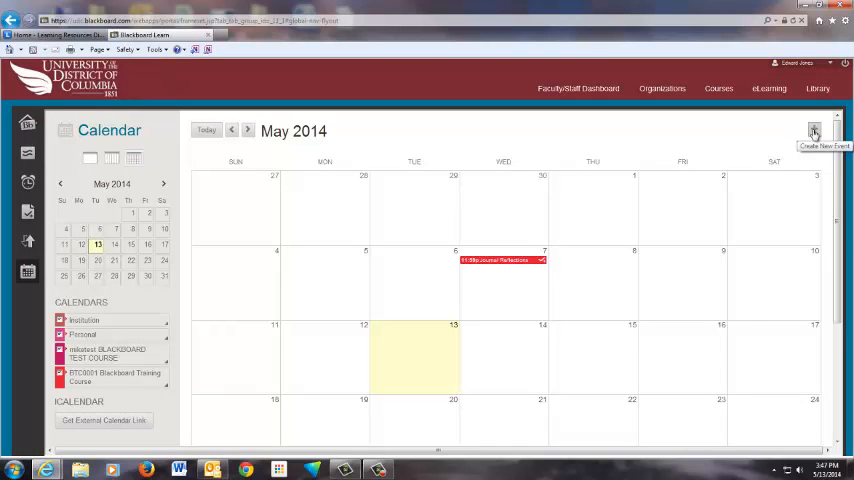
left_click(813, 131)
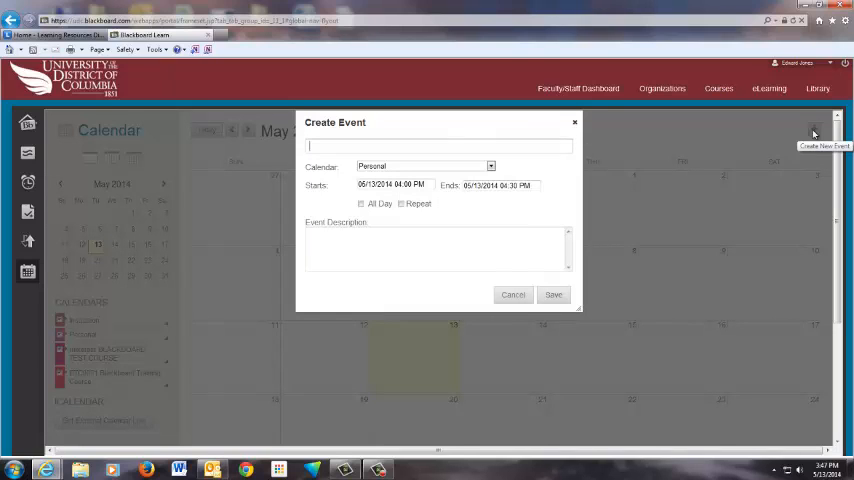